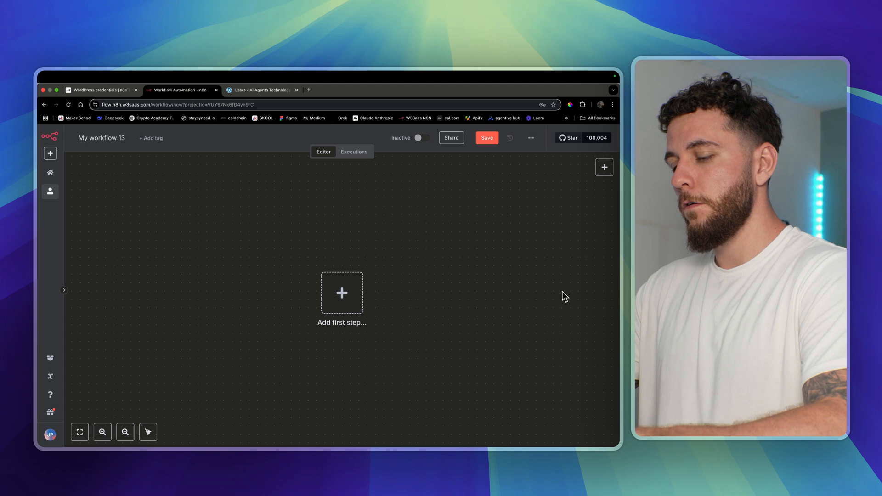
Add a WordPress node with the 'Create a post' action as the workflow's first step
{"action": "type", "text": "wordpre"}
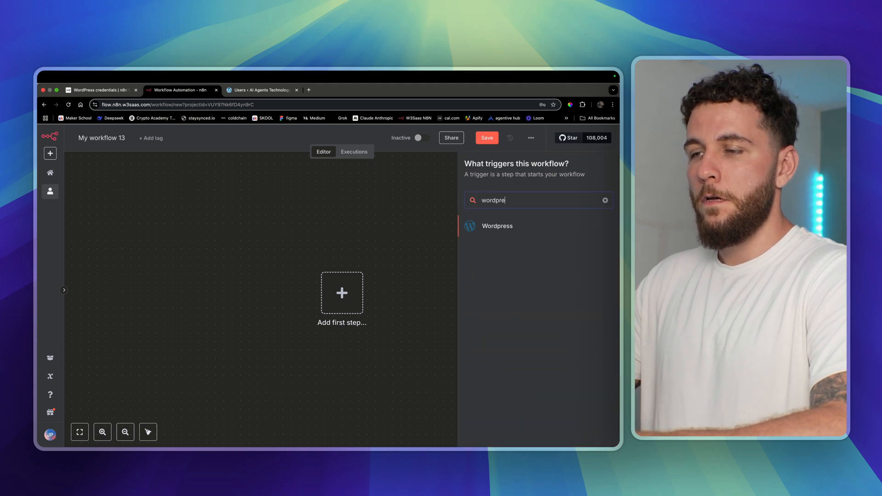
{"action": "left_click", "coordinate": [496, 226]}
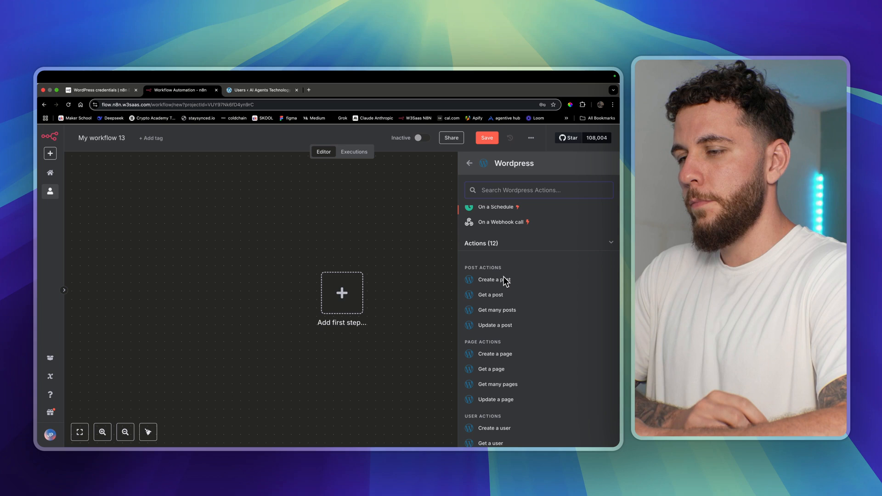
{"action": "left_click", "coordinate": [493, 279]}
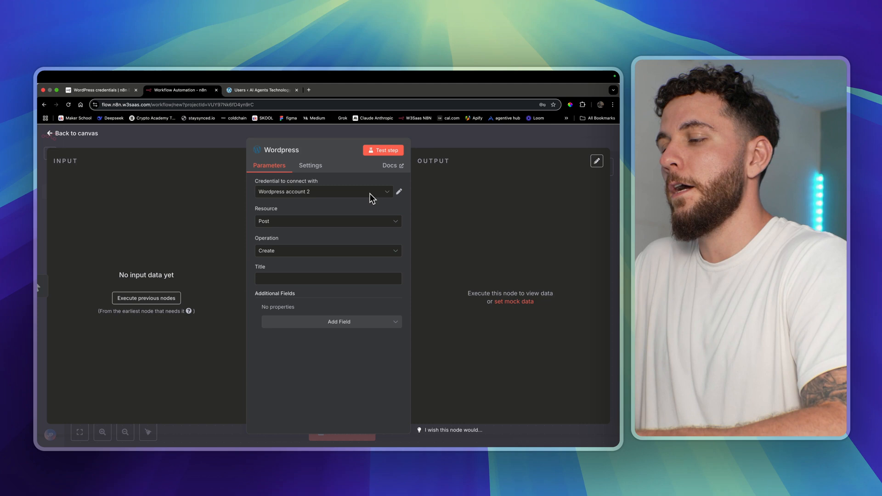
Start a new WordPress credential ('Wordpress account 4') from the node's credential dropdown
{"action": "left_click", "coordinate": [323, 191]}
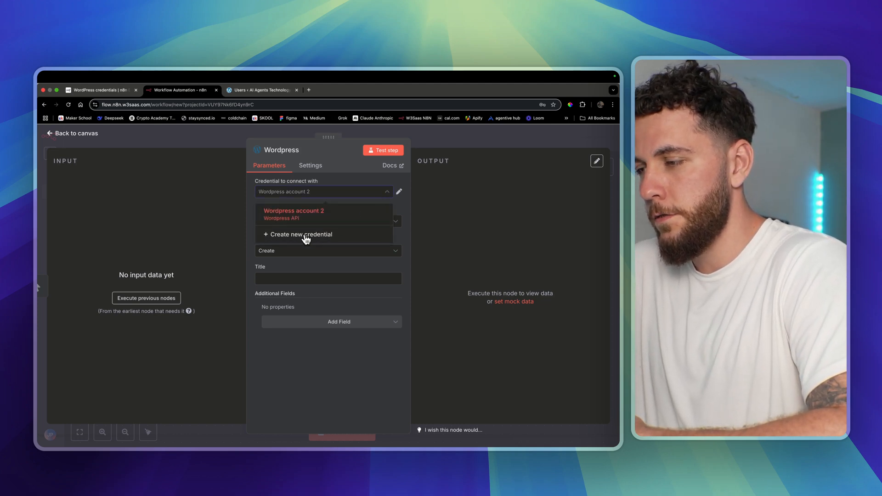
{"action": "left_click", "coordinate": [301, 234]}
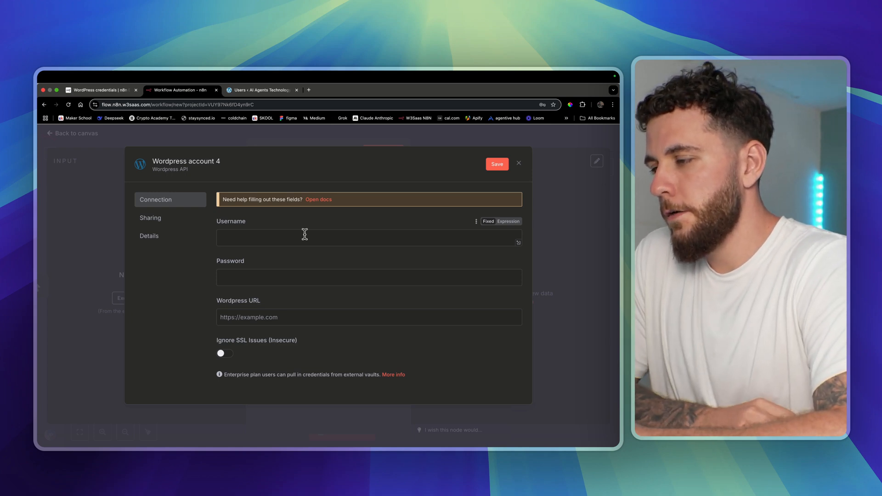
{"action": "mouse_move", "coordinate": [291, 256]}
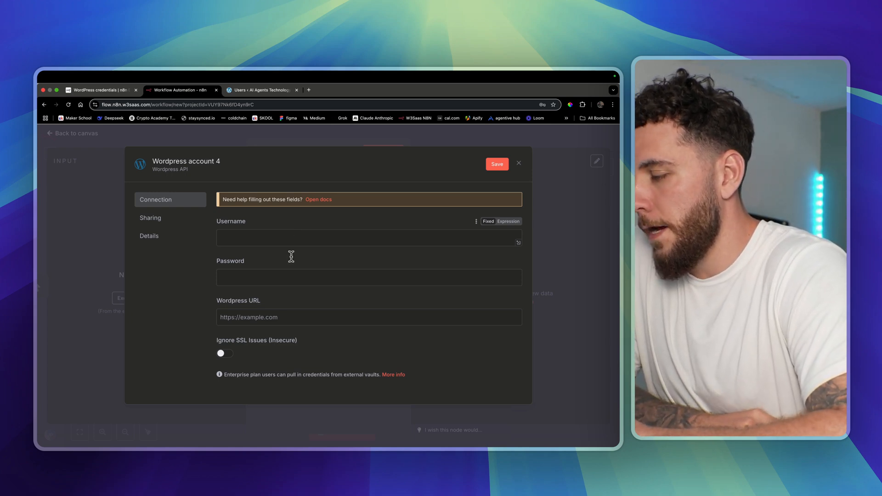
{"action": "left_click", "coordinate": [368, 317]}
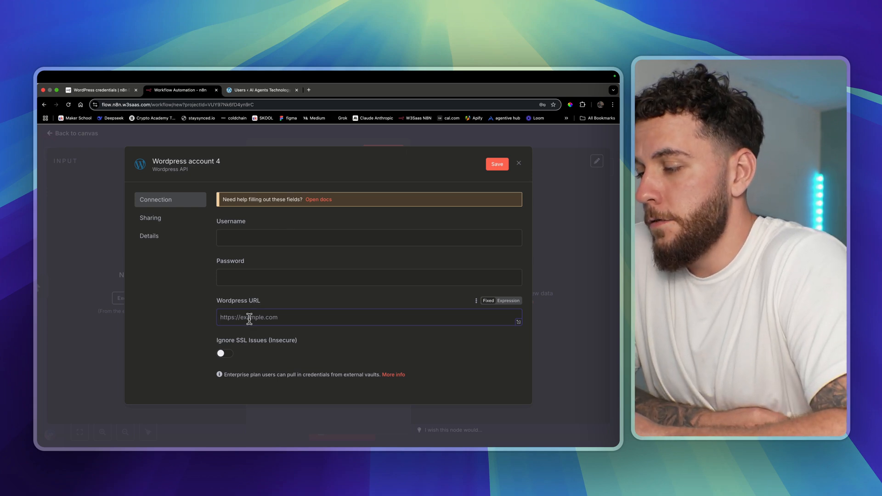
{"action": "mouse_move", "coordinate": [339, 222]}
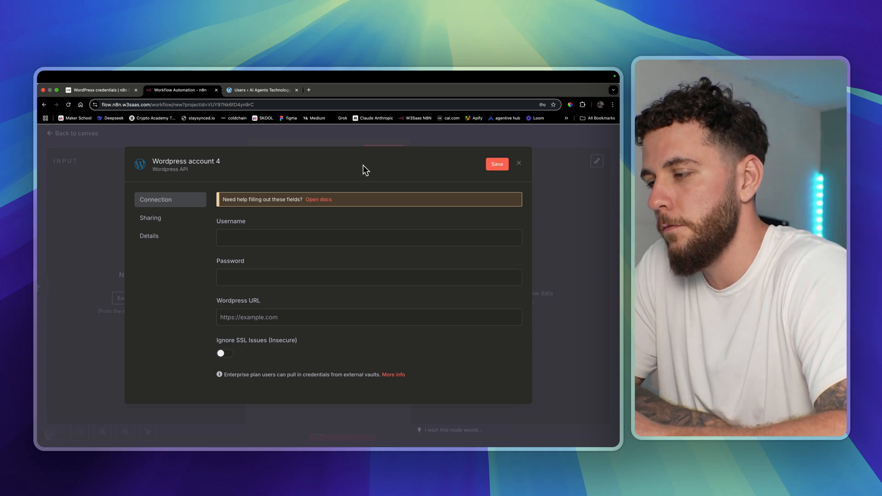
In WordPress admin, go to Users > Profile and select the account username
{"action": "left_click", "coordinate": [262, 90]}
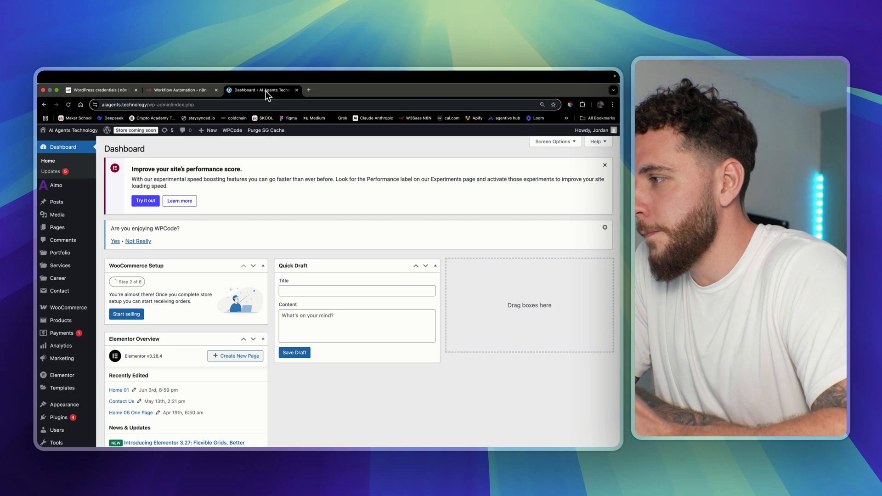
{"action": "mouse_move", "coordinate": [60, 253]}
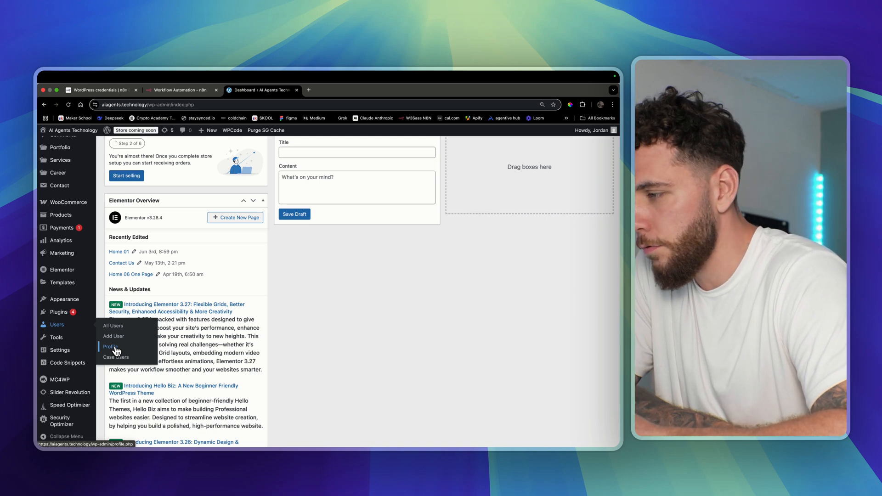
{"action": "left_click", "coordinate": [110, 346]}
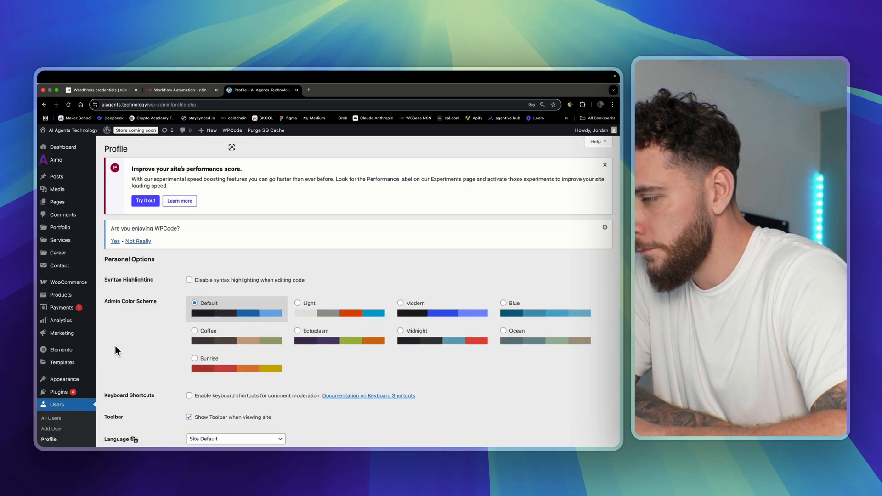
{"action": "scroll", "scroll_direction": "down", "scroll_amount": 3}
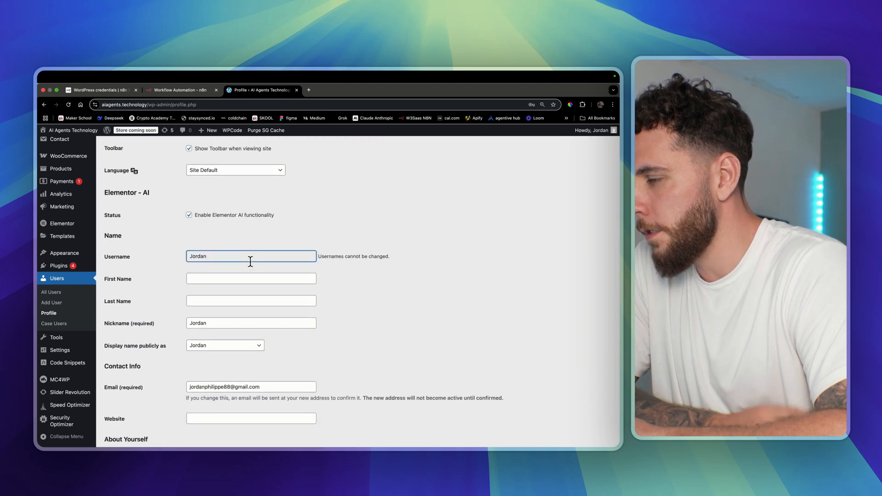
{"action": "scroll", "scroll_direction": "down", "scroll_amount": 3}
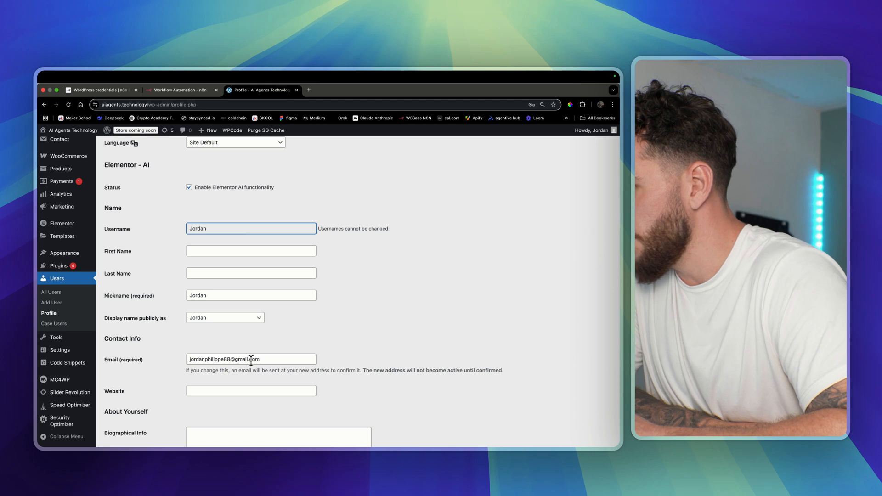
{"action": "double_click", "coordinate": [197, 229]}
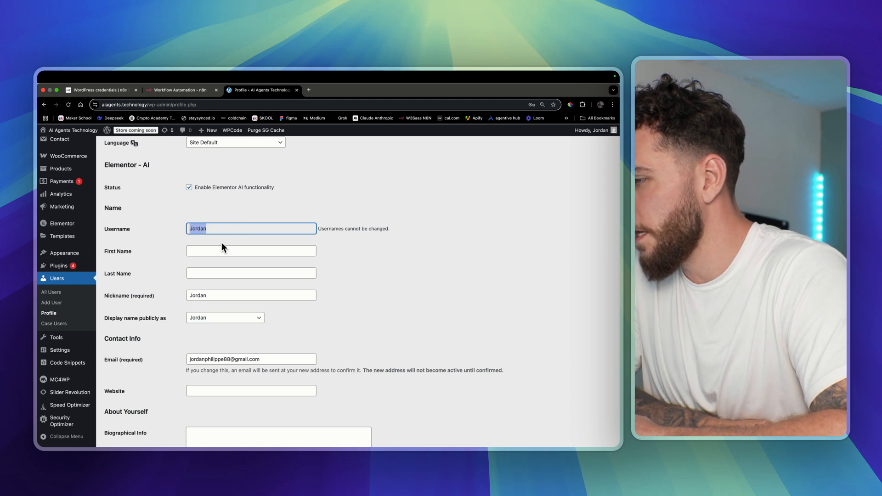
{"action": "left_click", "coordinate": [250, 359]}
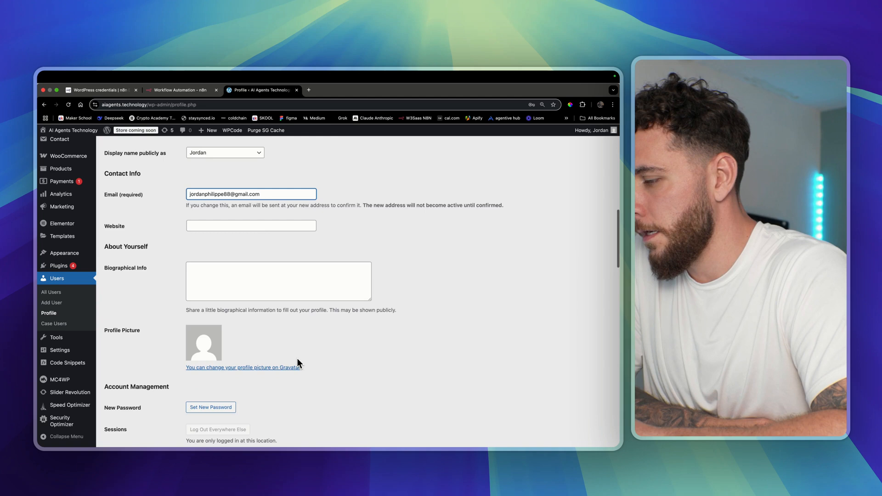
Revoke the existing n8npass application password on the profile page
{"action": "scroll", "scroll_direction": "down", "scroll_amount": 3}
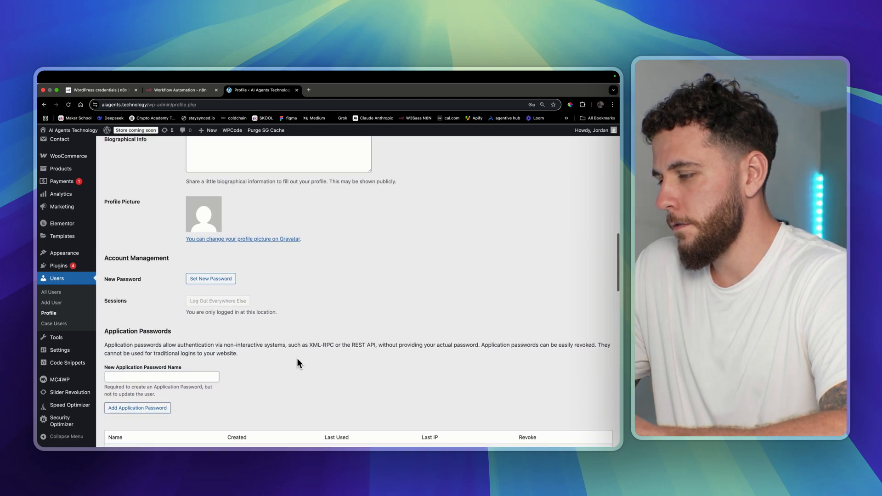
{"action": "scroll", "scroll_direction": "down", "scroll_amount": 3}
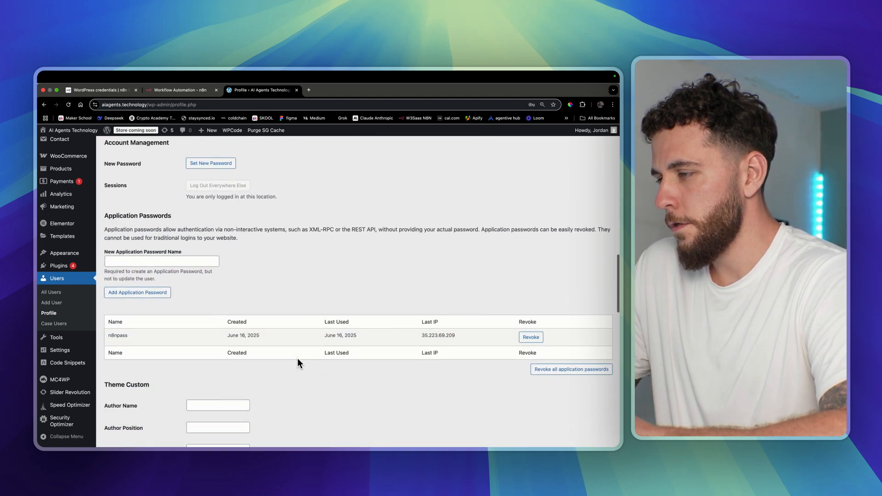
{"action": "left_click", "coordinate": [530, 337]}
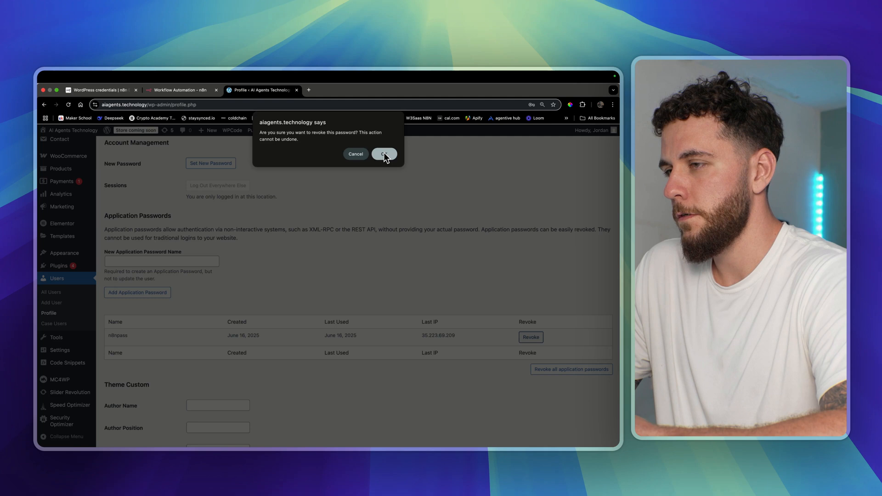
{"action": "left_click", "coordinate": [384, 153]}
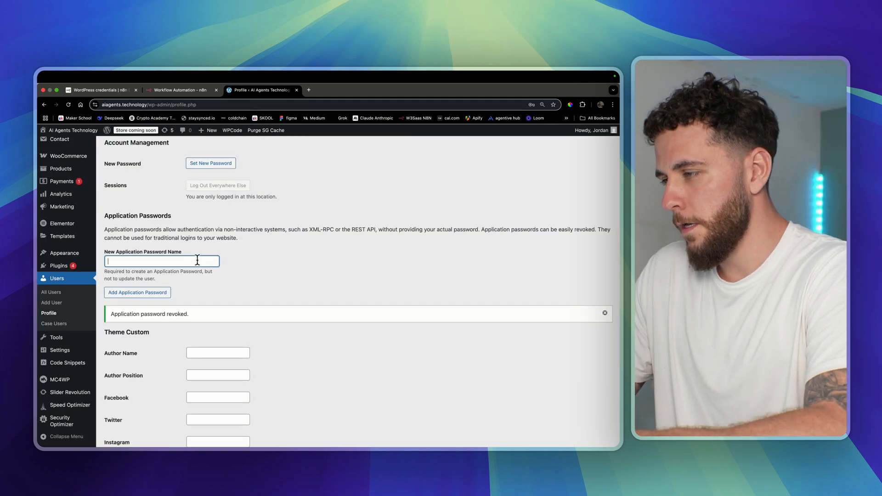
Generate a new application password named 'n8npassword' and select its value
{"action": "type", "text": "n8n"}
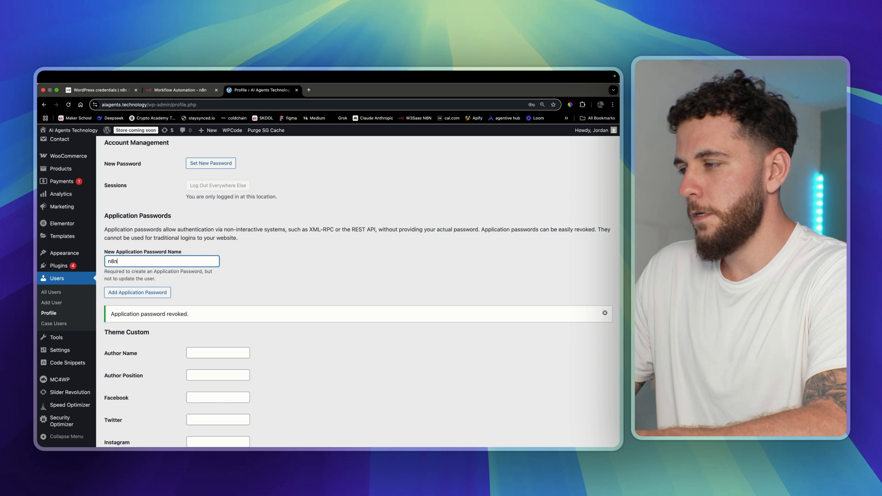
{"action": "type", "text": "password"}
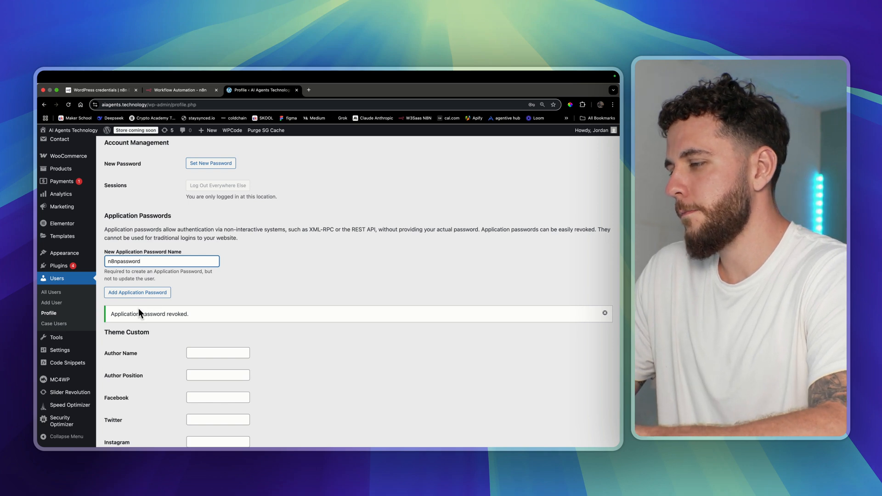
{"action": "left_click", "coordinate": [137, 292]}
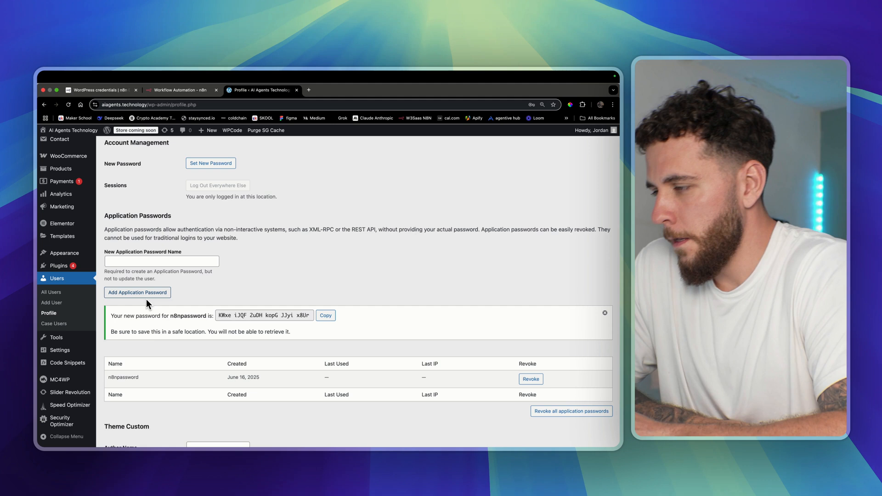
{"action": "mouse_move", "coordinate": [149, 385]}
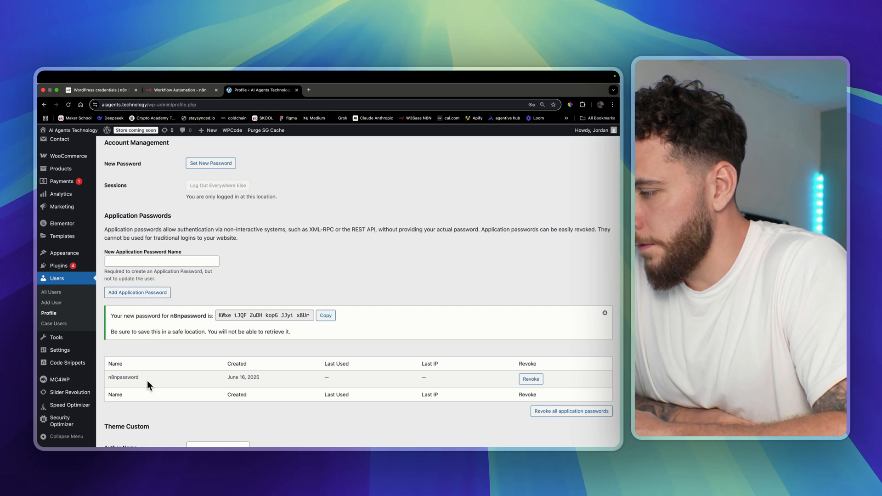
{"action": "double_click", "coordinate": [123, 376]}
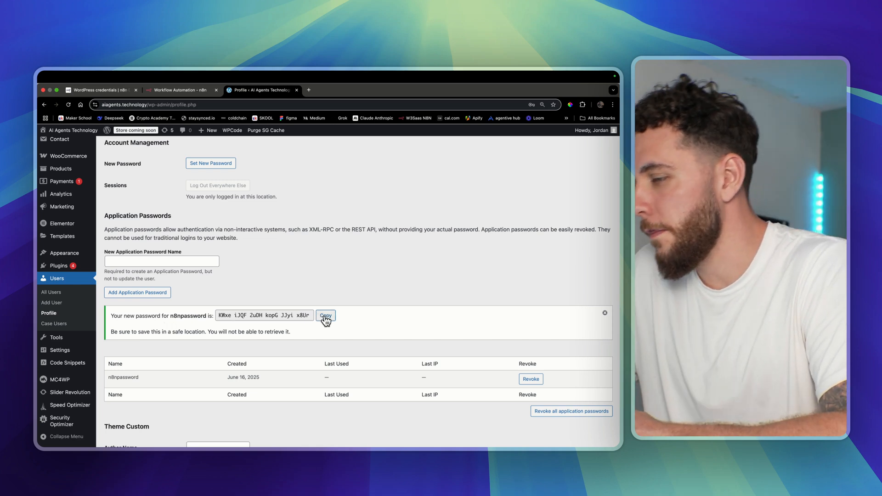
Paste the copied application password into the credential's Password field
{"action": "left_click", "coordinate": [180, 90]}
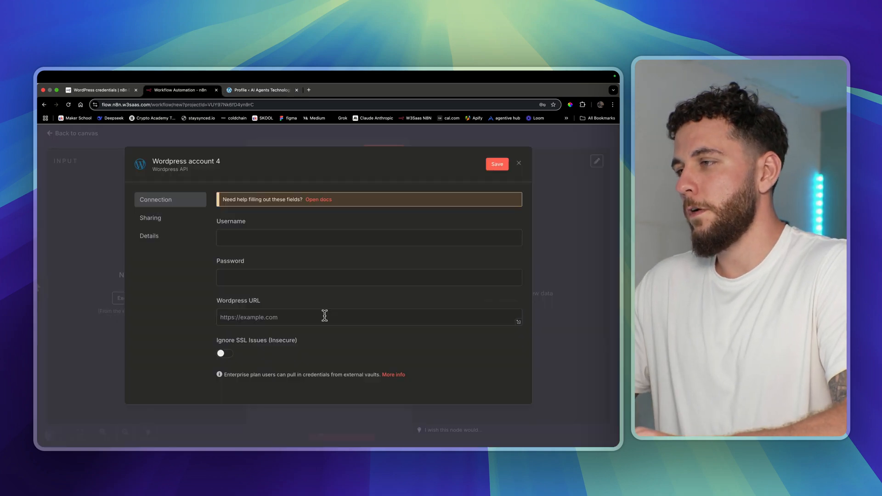
{"action": "left_click", "coordinate": [370, 277]}
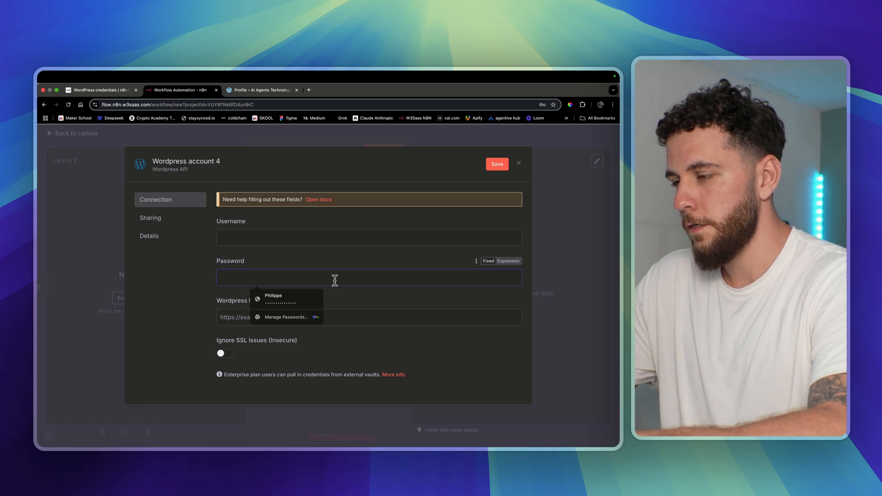
{"action": "left_click", "coordinate": [274, 299]}
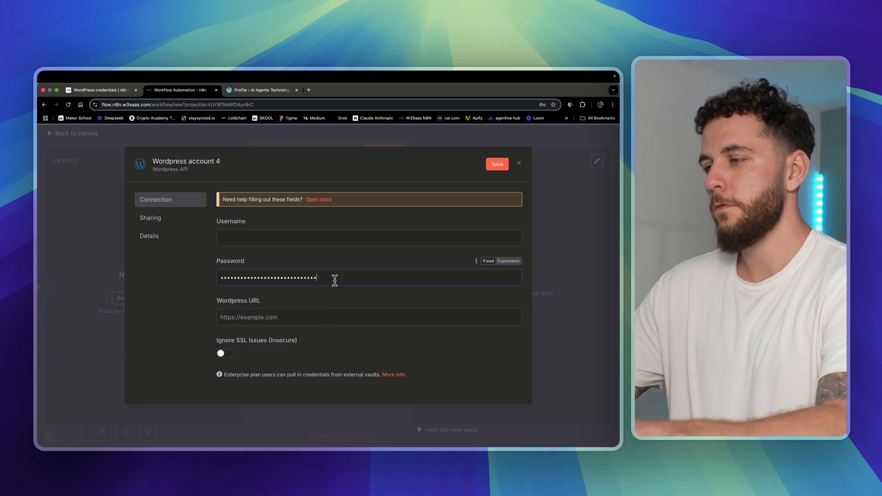
{"action": "left_click", "coordinate": [259, 90]}
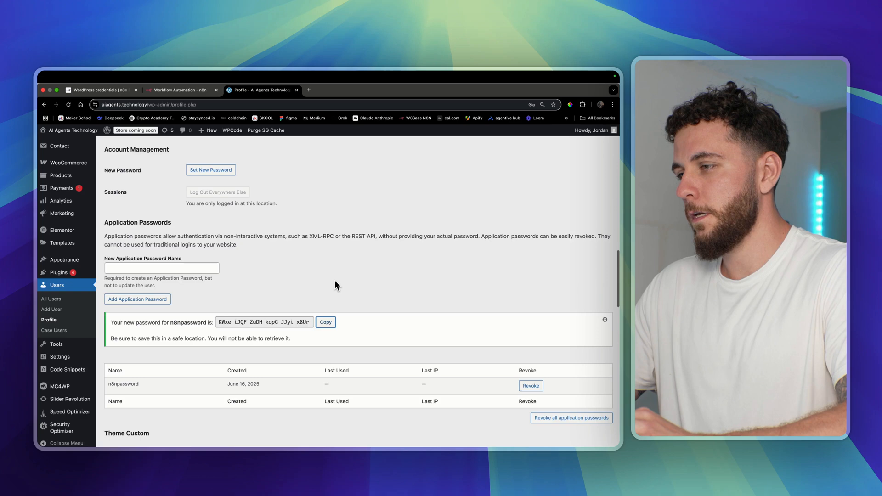
{"action": "right_click", "coordinate": [336, 285]}
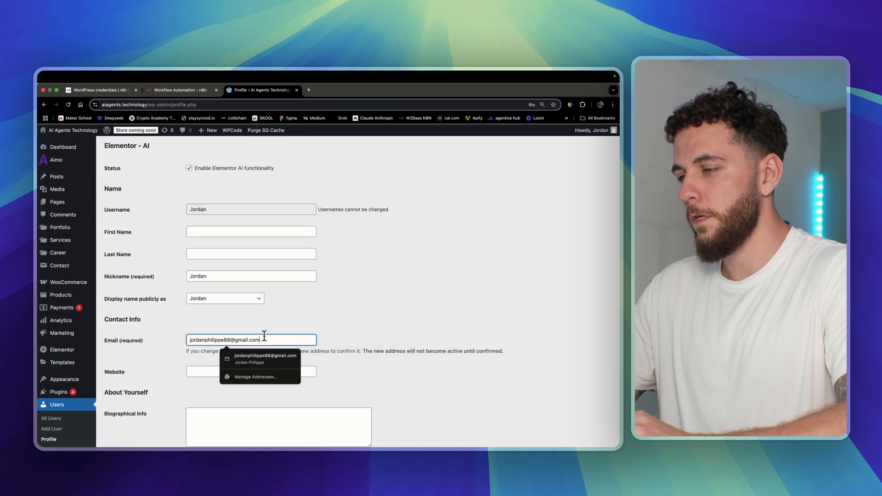
{"action": "left_click", "coordinate": [180, 90]}
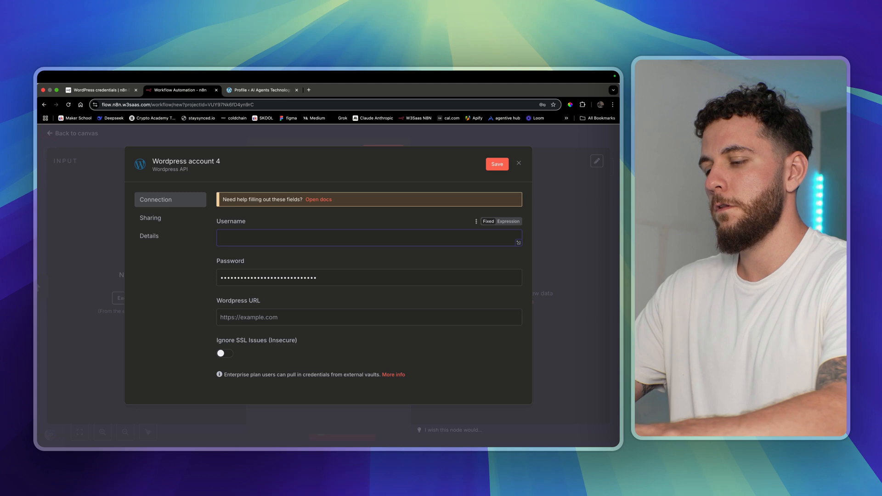
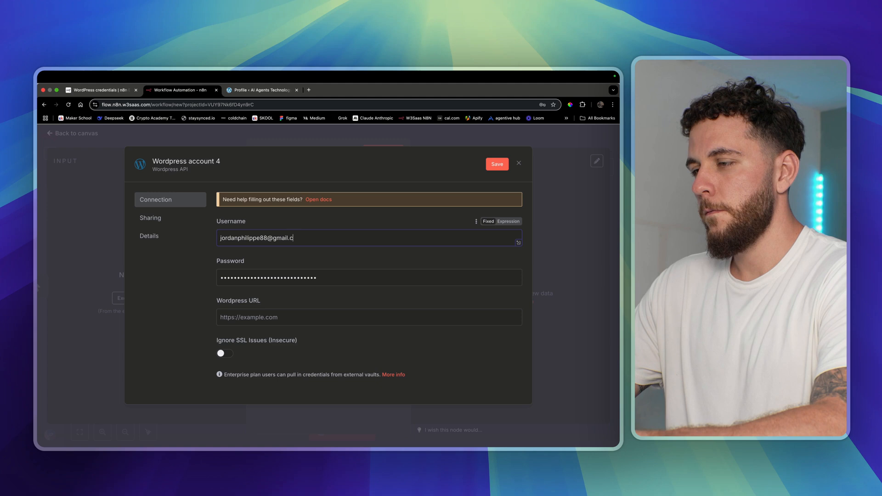
{"action": "left_click", "coordinate": [262, 90]}
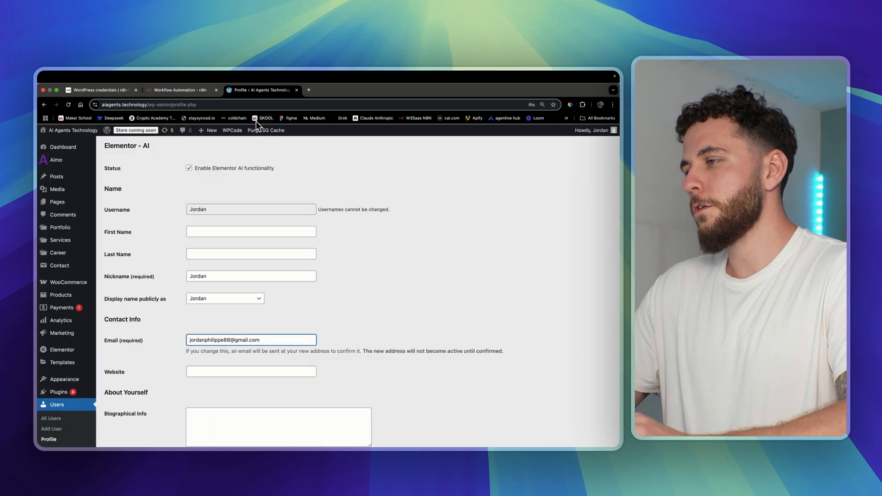
{"action": "left_click", "coordinate": [149, 105]}
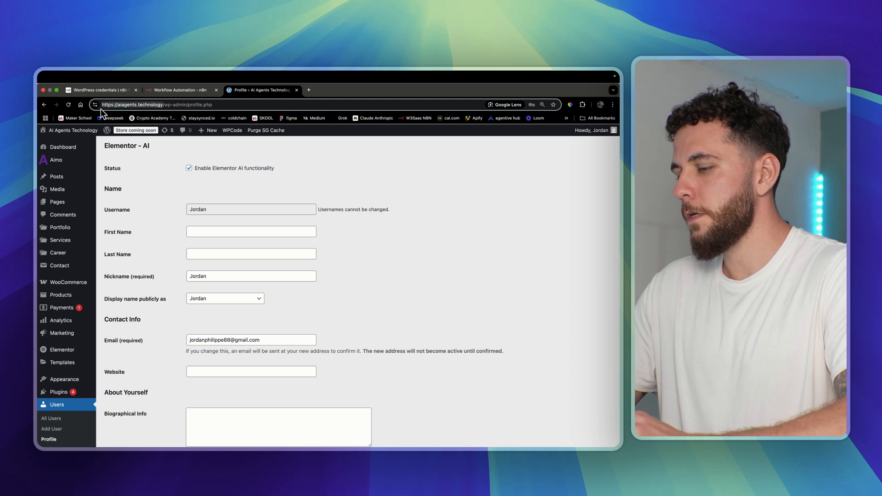
{"action": "left_click", "coordinate": [180, 90]}
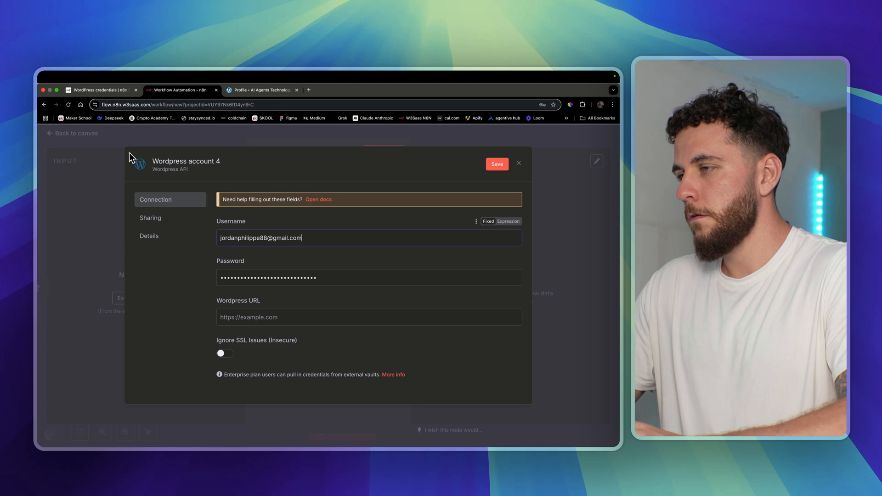
{"action": "type", "text": "https://aiagents.technology/"}
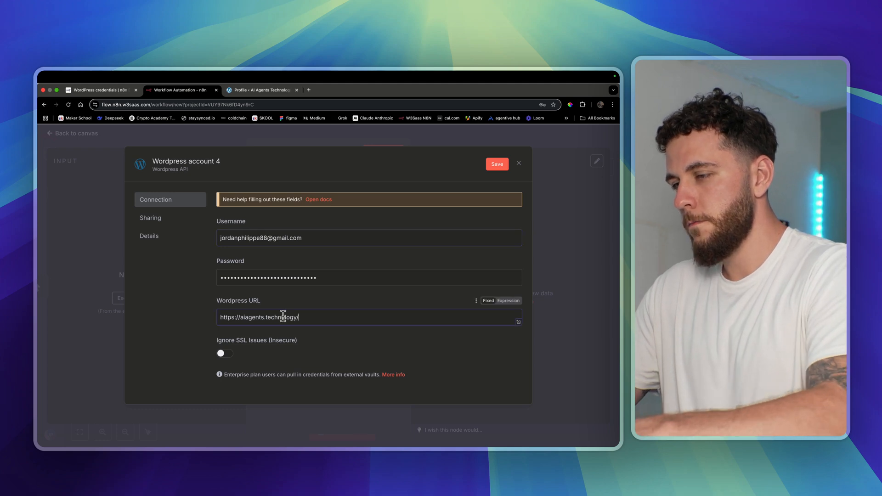
{"action": "left_click", "coordinate": [496, 163]}
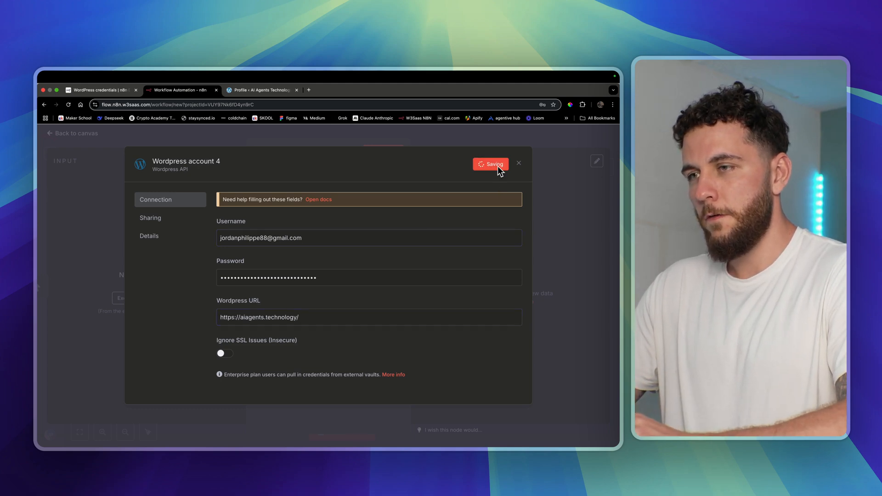
{"action": "left_click", "coordinate": [490, 164]}
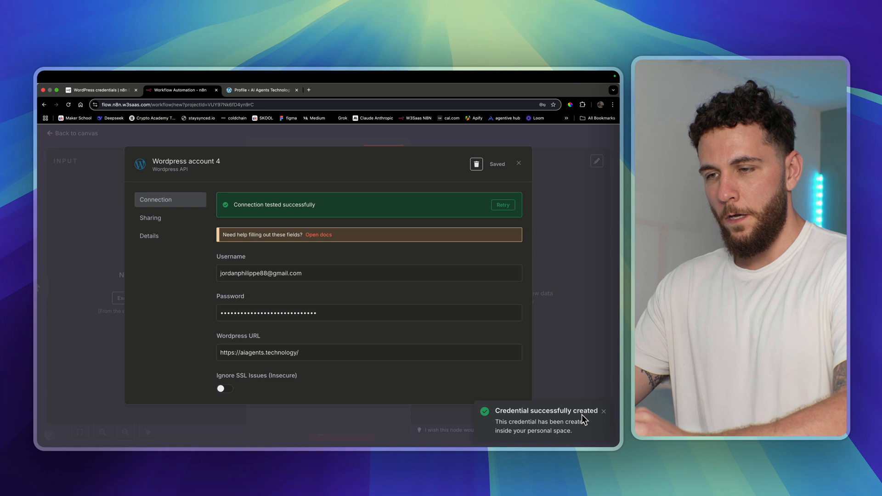